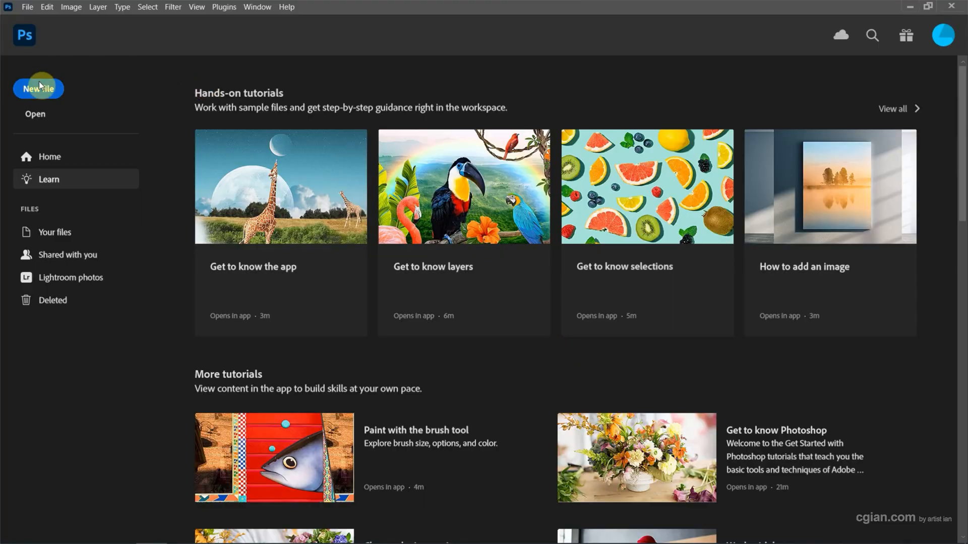
Create a new white document with the Default Photoshop Size preset (16 × 12 cm).
{"action": "left_click", "coordinate": [39, 89]}
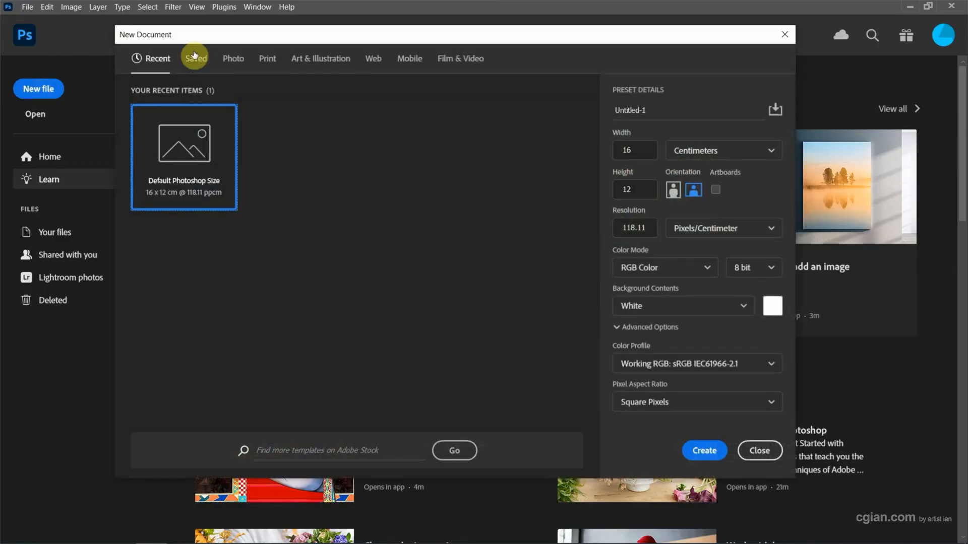
{"action": "mouse_move", "coordinate": [190, 132]}
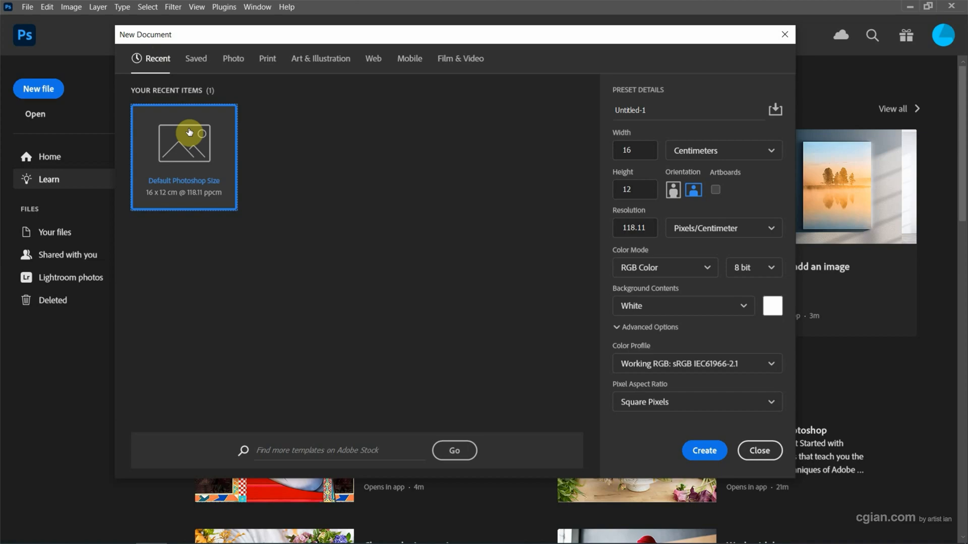
{"action": "mouse_move", "coordinate": [629, 426]}
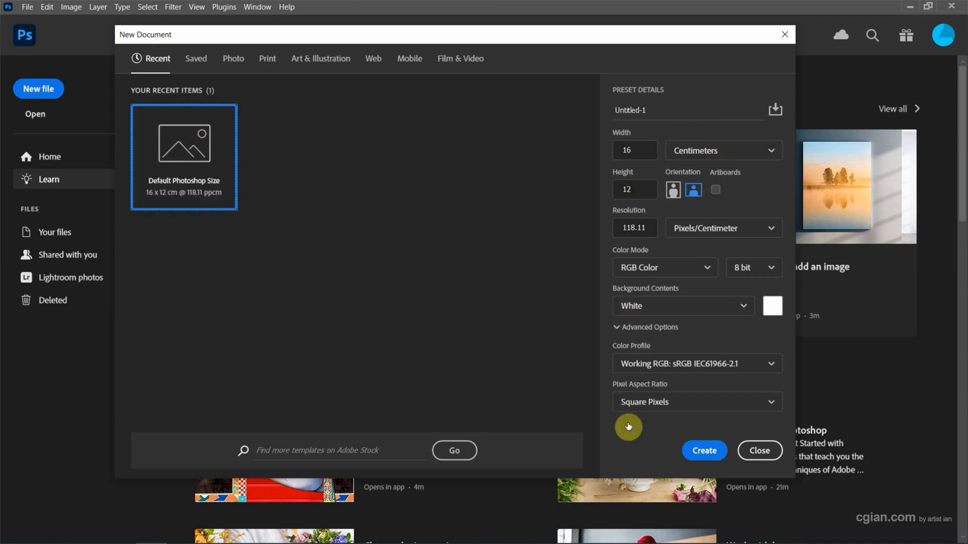
{"action": "left_click", "coordinate": [703, 450]}
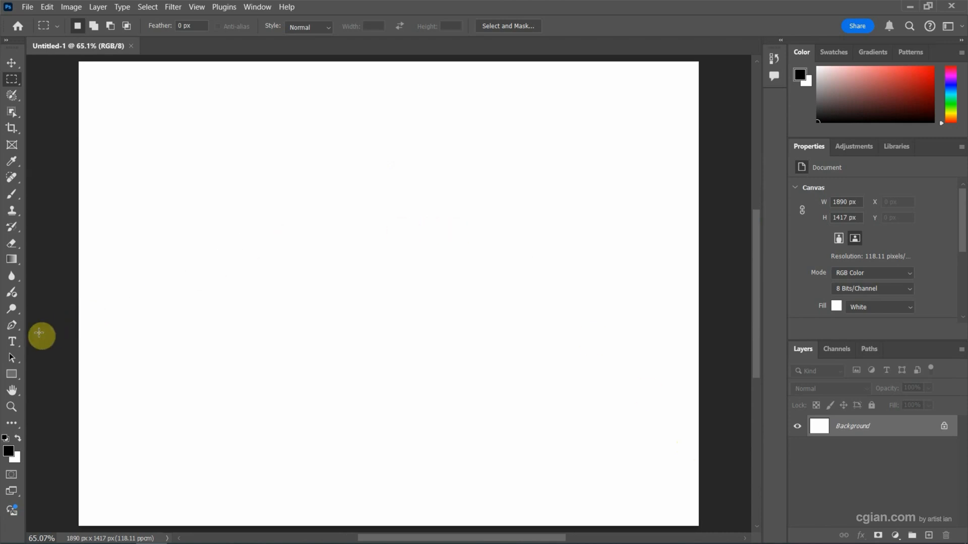
{"action": "mouse_move", "coordinate": [11, 340]}
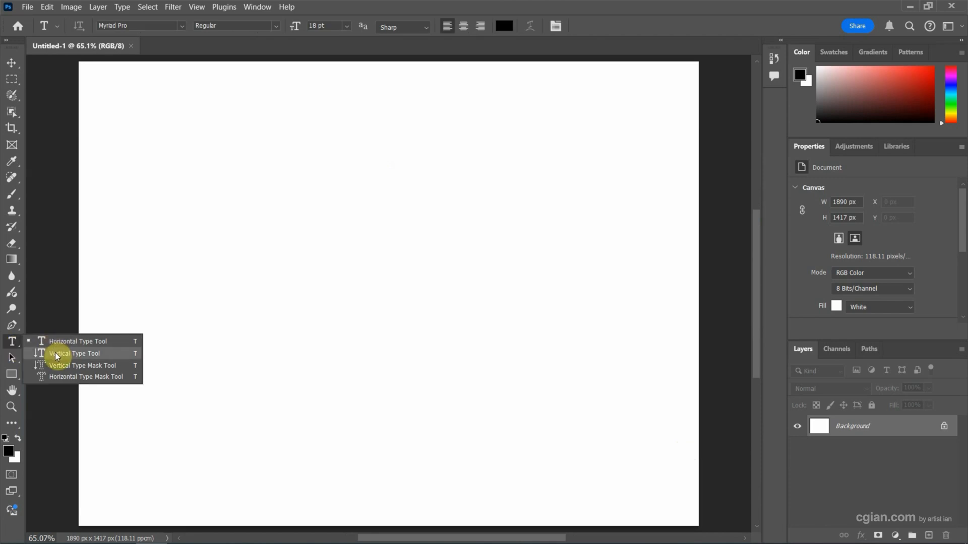
{"action": "mouse_move", "coordinate": [65, 341]}
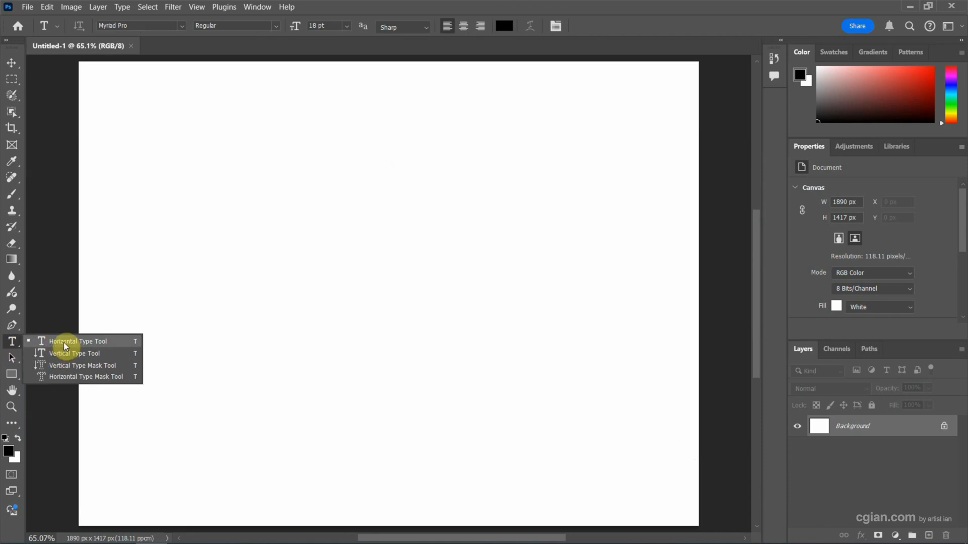
Select the Horizontal Type Tool from the toolbar's Type tool flyout.
{"action": "left_click", "coordinate": [77, 341]}
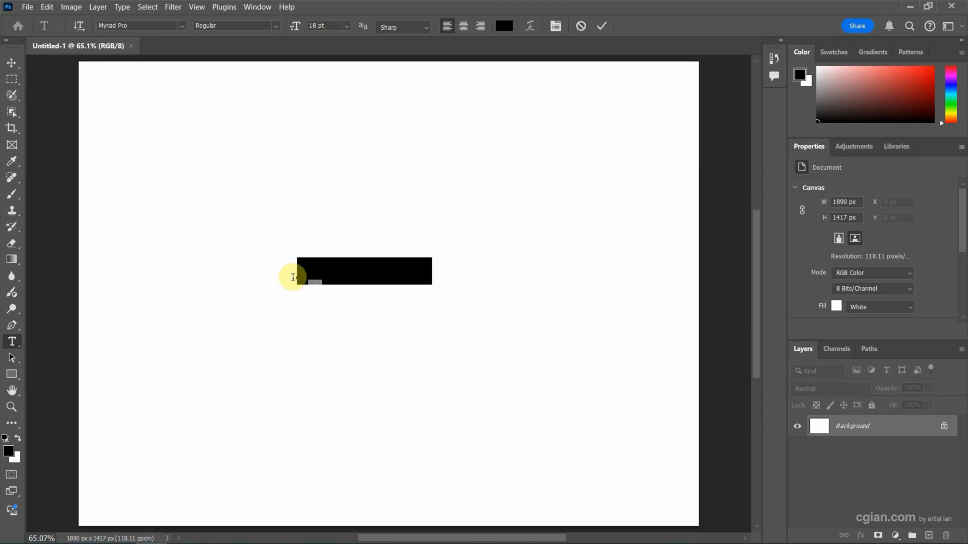
Type the word 'Thicker' on the canvas as a new type layer.
{"action": "type", "text": "Lorem Ipsum"}
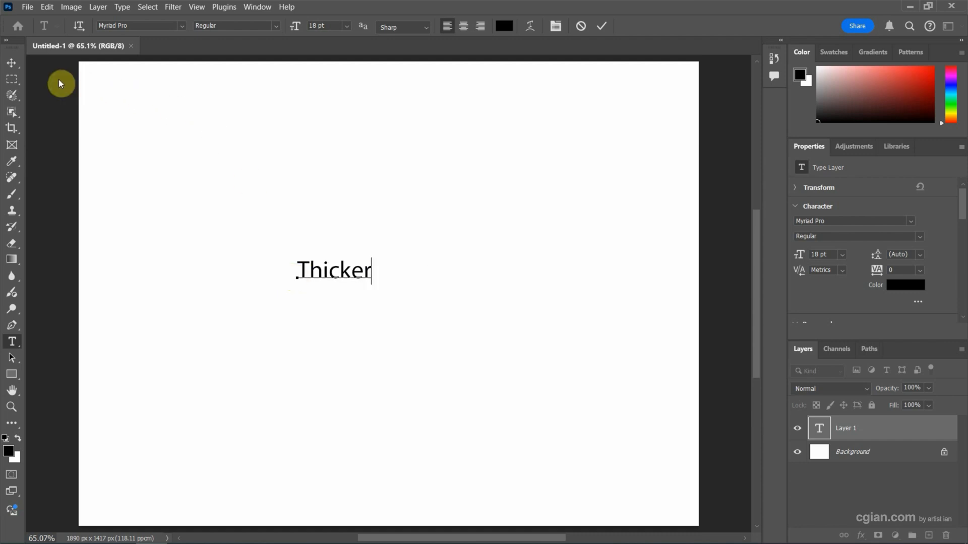
Commit the text, move 'Thicker' toward centre, and scale it to about 85 pt.
{"action": "left_click", "coordinate": [12, 62]}
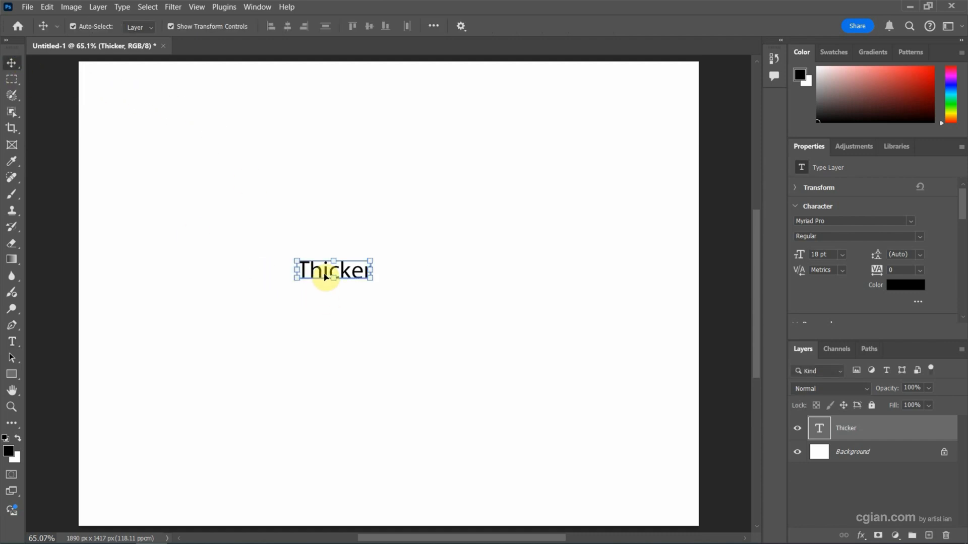
{"action": "left_click_drag", "start_coordinate": [325, 272], "coordinate": [376, 297]}
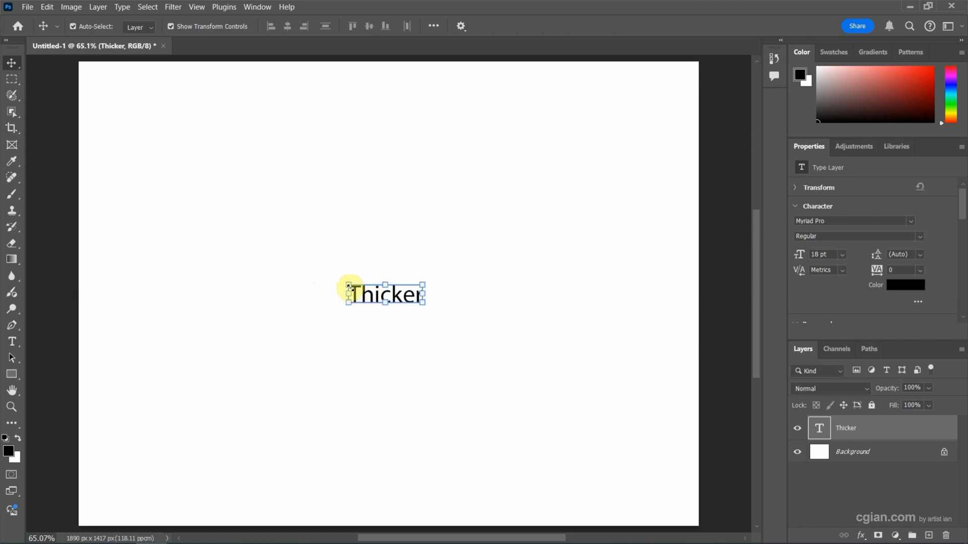
{"action": "left_click_drag", "start_coordinate": [348, 286], "coordinate": [233, 239]}
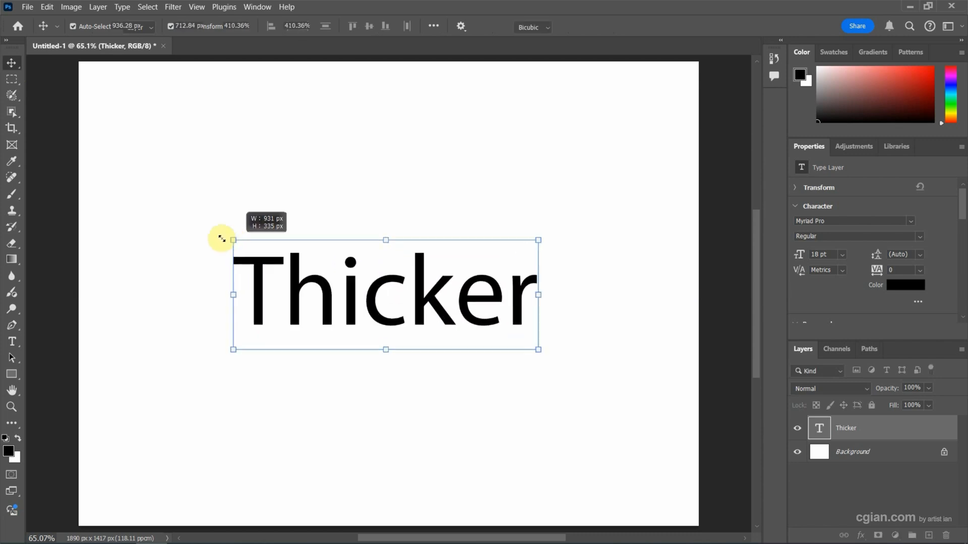
{"action": "left_click_drag", "start_coordinate": [233, 240], "coordinate": [210, 233]}
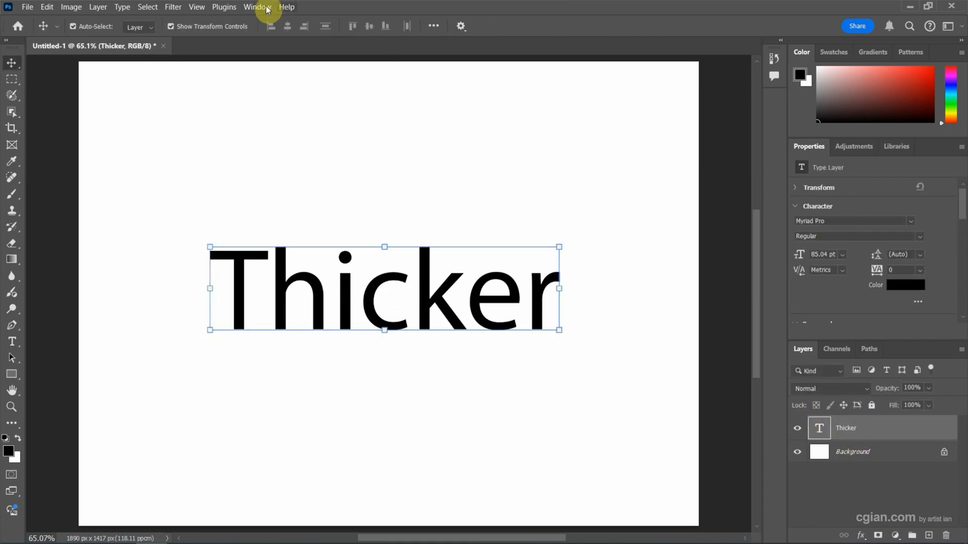
Show the Character panel from the Window menu and try Faux Bold.
{"action": "left_click", "coordinate": [258, 7]}
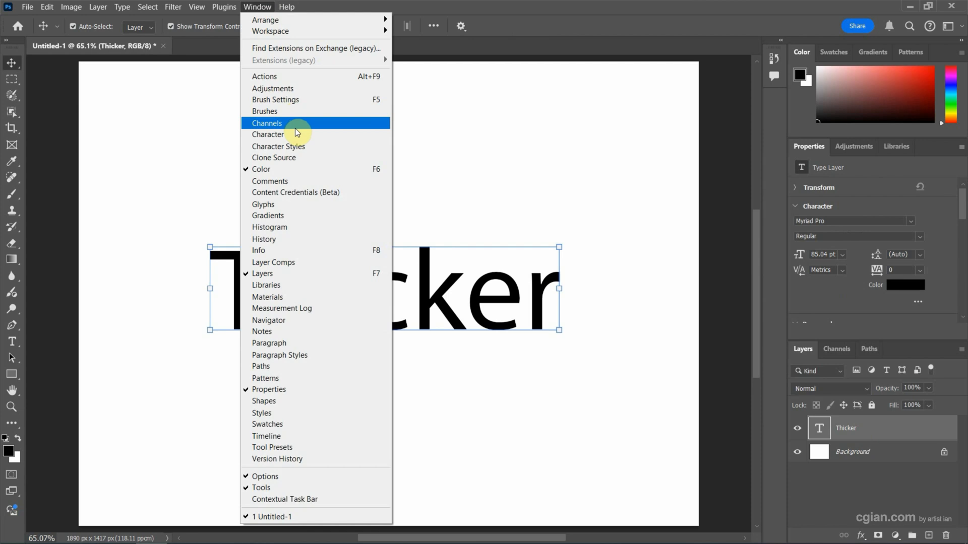
{"action": "left_click", "coordinate": [269, 135]}
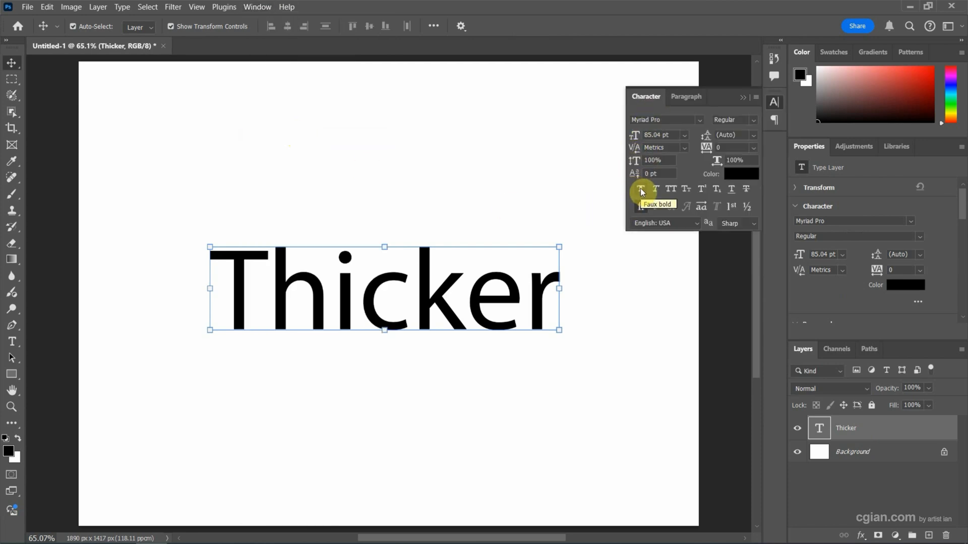
{"action": "left_click", "coordinate": [641, 189]}
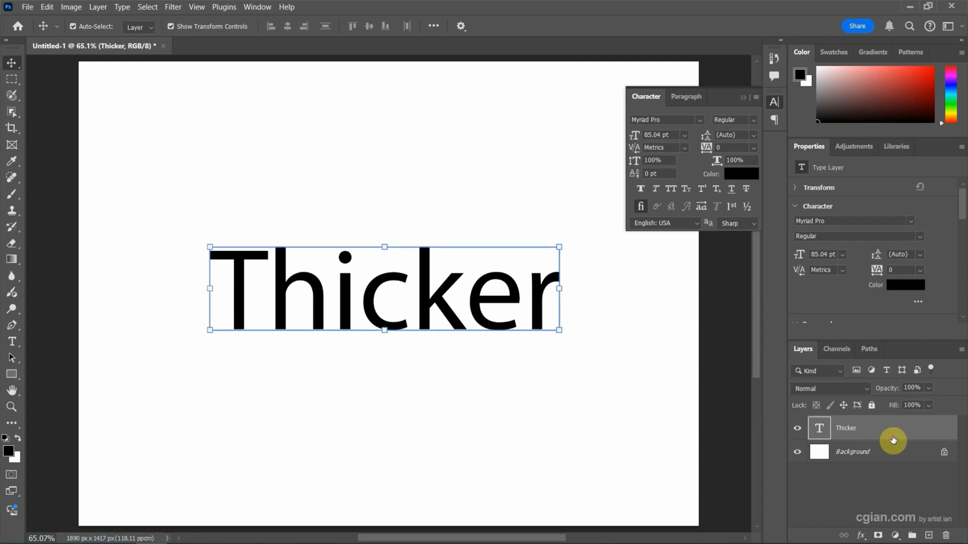
Add a 6 px black Stroke layer style positioned Outside to the 'Thicker' layer.
{"action": "double_click", "coordinate": [864, 428]}
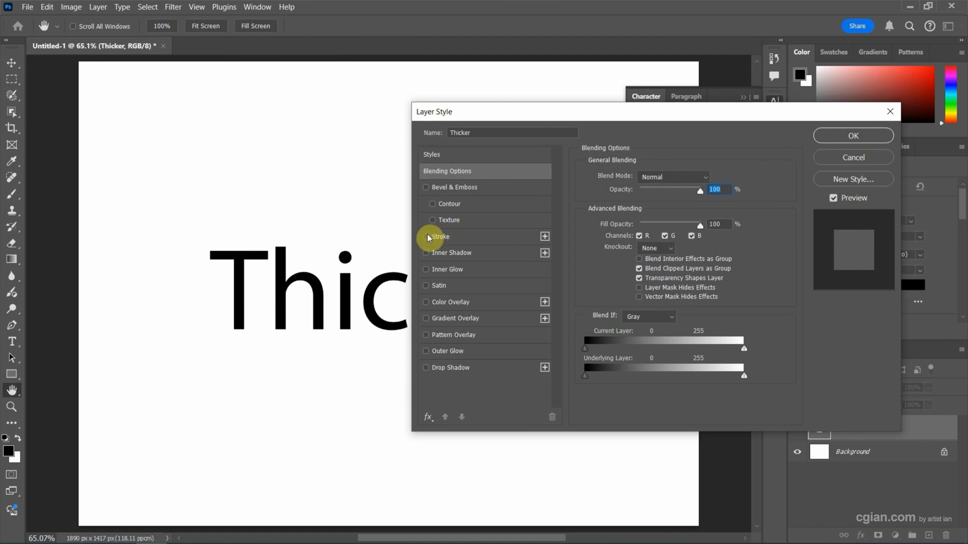
{"action": "left_click", "coordinate": [425, 236]}
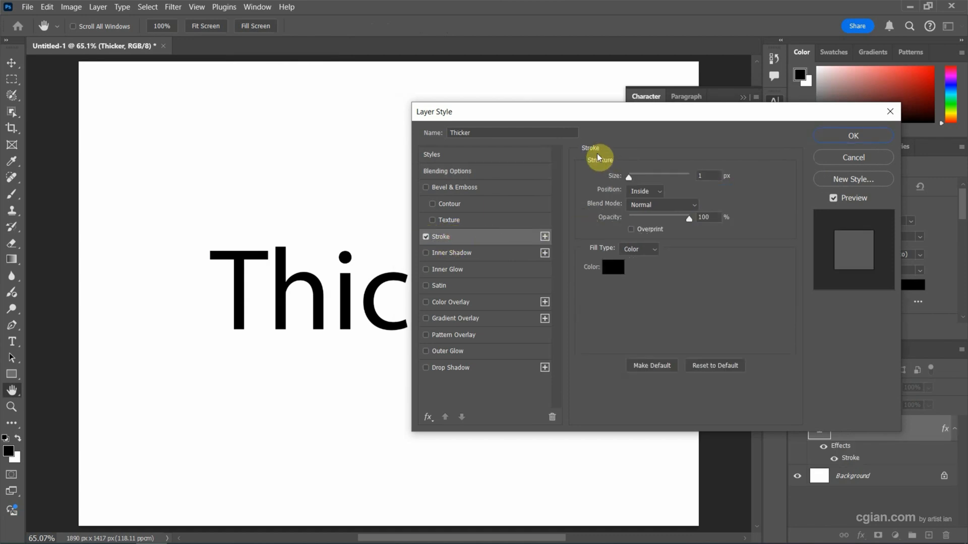
{"action": "mouse_move", "coordinate": [630, 181]}
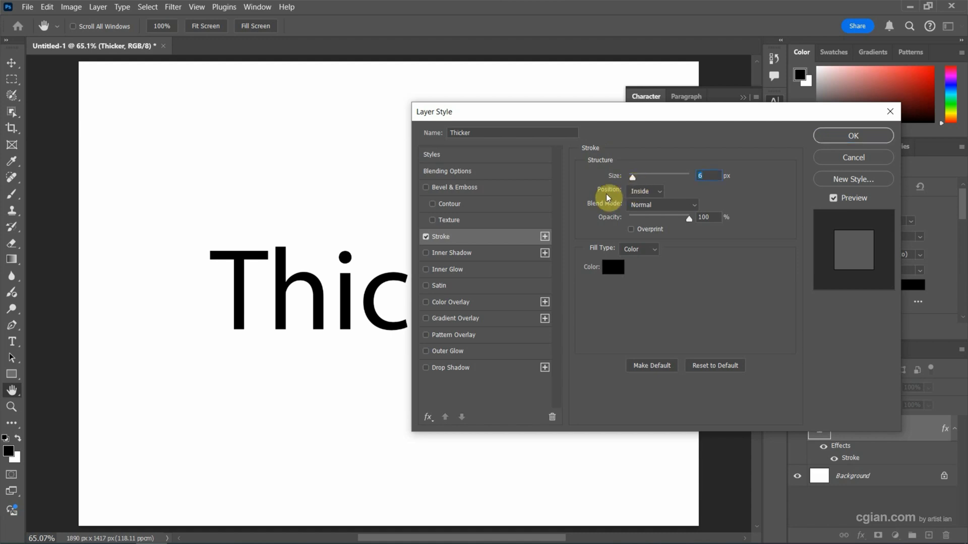
{"action": "left_click", "coordinate": [644, 191]}
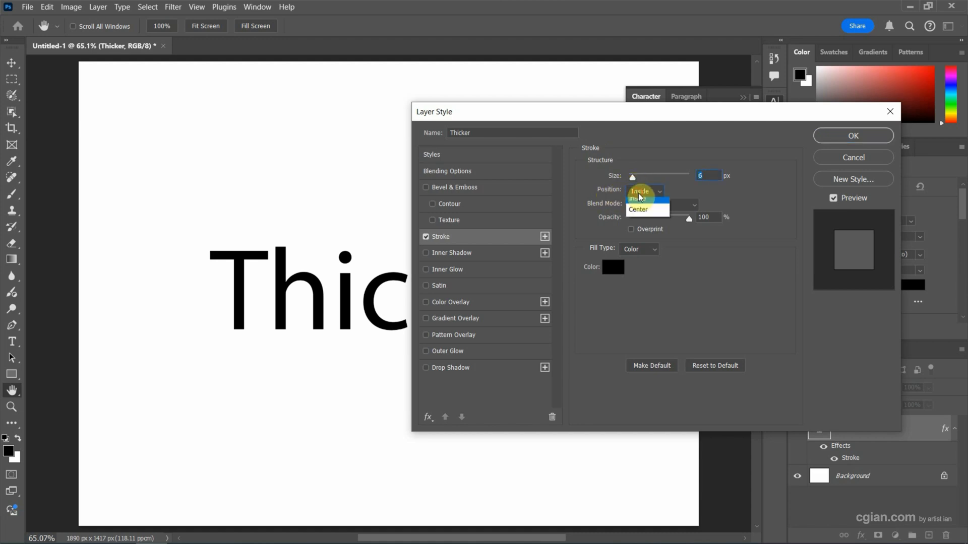
{"action": "left_click", "coordinate": [642, 190]}
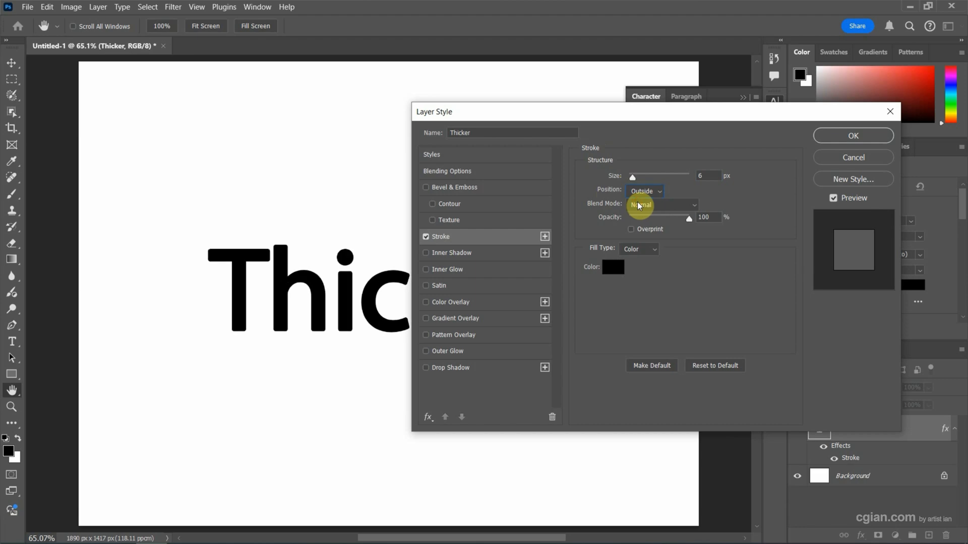
{"action": "mouse_move", "coordinate": [791, 132]}
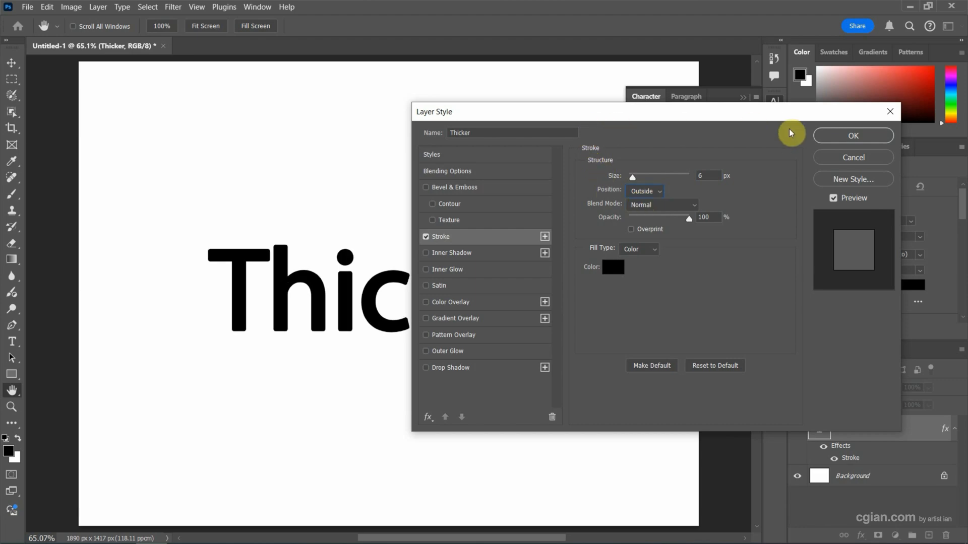
{"action": "left_click", "coordinate": [852, 135]}
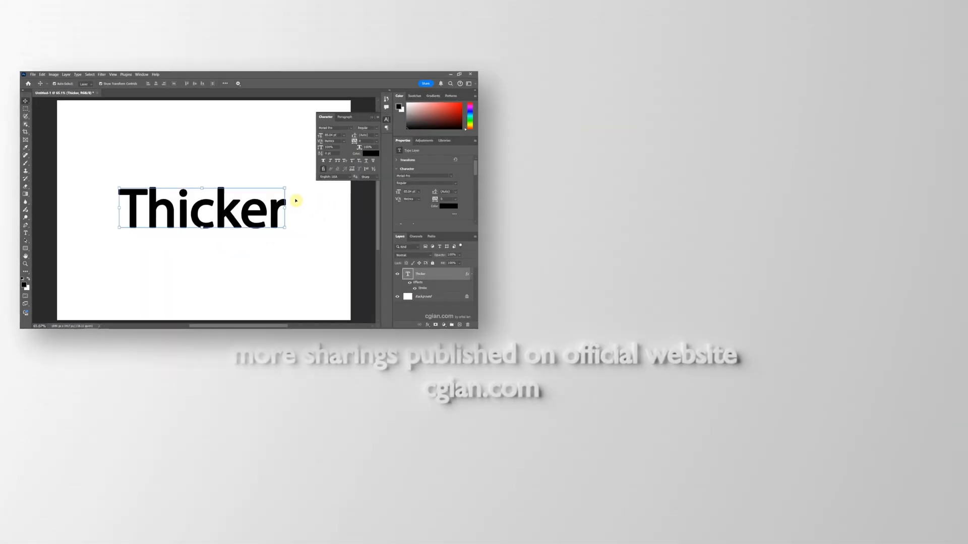